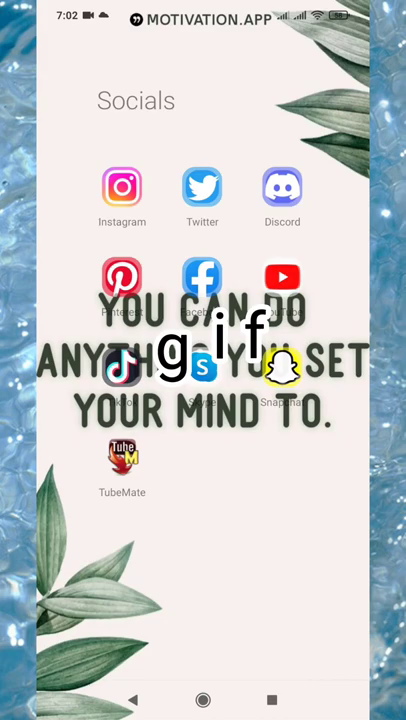
# Step: Launch Twitter from the Socials folder to reach its trending Explore page
pyautogui.click(202, 188)
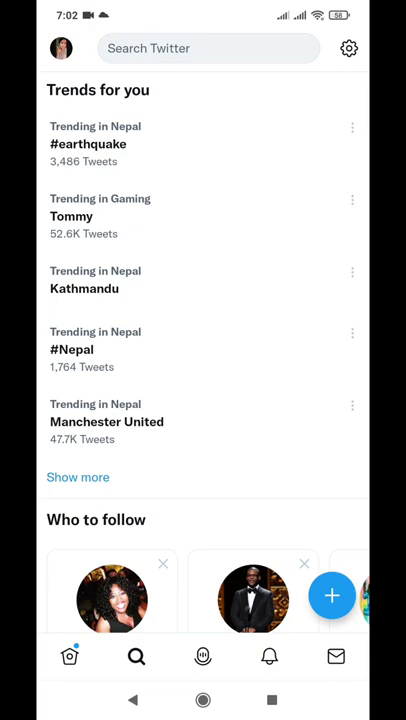
# Step: Start a new blank tweet with the floating + button
pyautogui.click(331, 595)
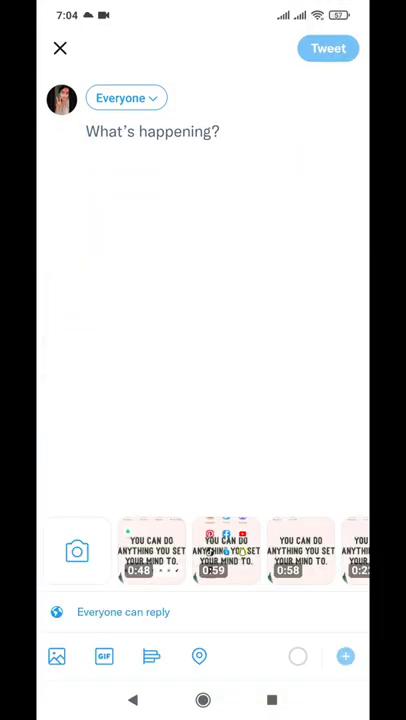
# Step: Attach the recorded video, caption it 'learning chemistry ❤️', and post the tweet
pyautogui.click(77, 551)
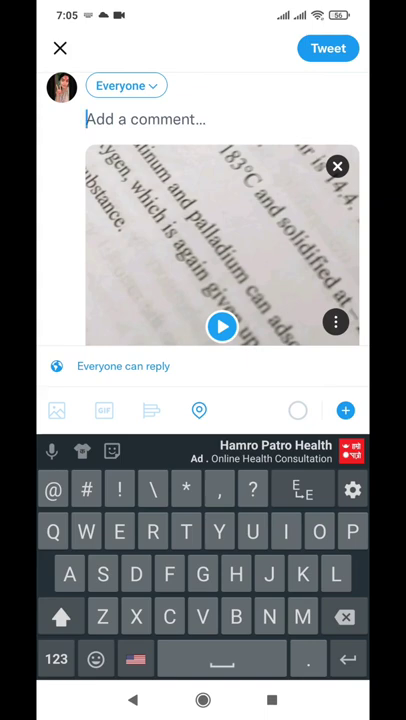
pyautogui.write('learning chemistry ❤️')
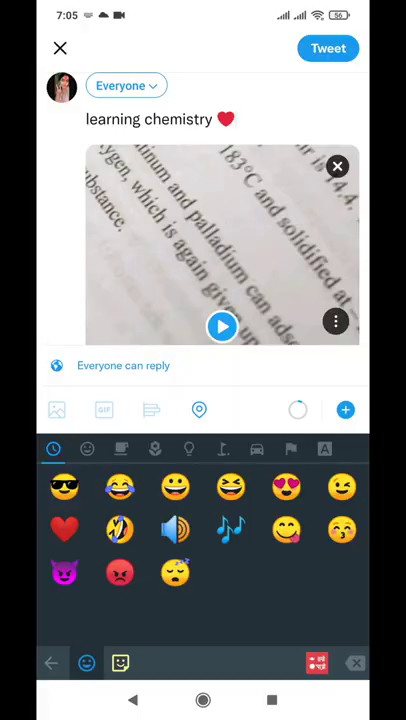
pyautogui.click(60, 48)
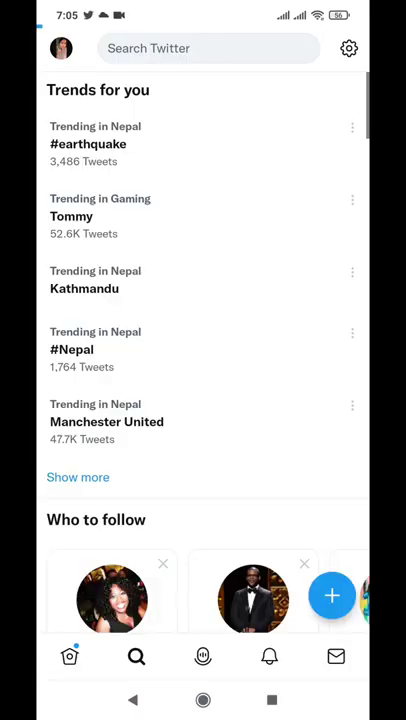